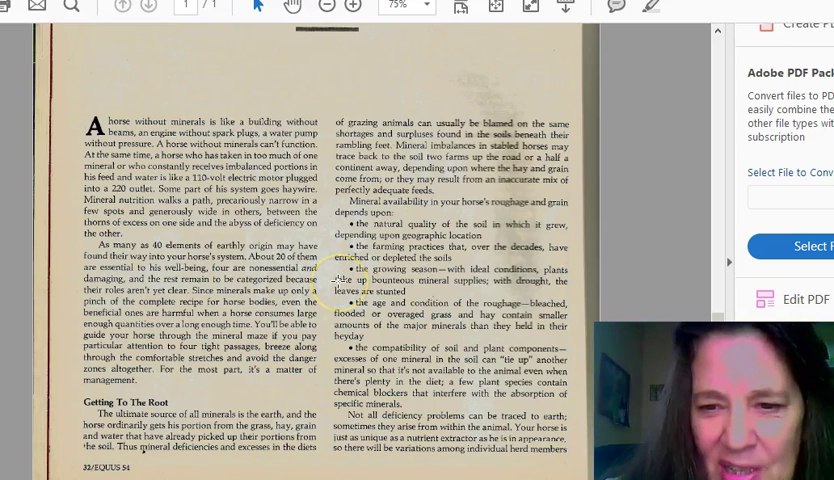
Scroll to the top of the page to show The Earthy Essentials headline and subtitle
{"action": "scroll", "scroll_direction": "up", "scroll_amount": 3}
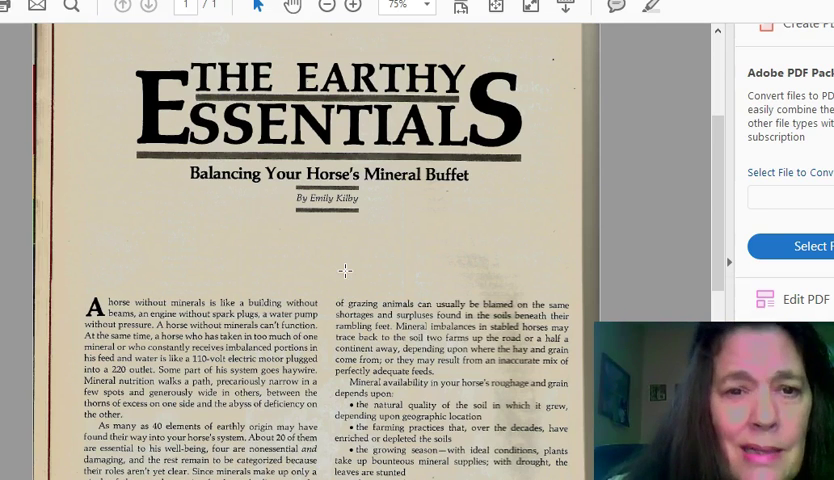
{"action": "scroll", "scroll_direction": "down", "scroll_amount": 3}
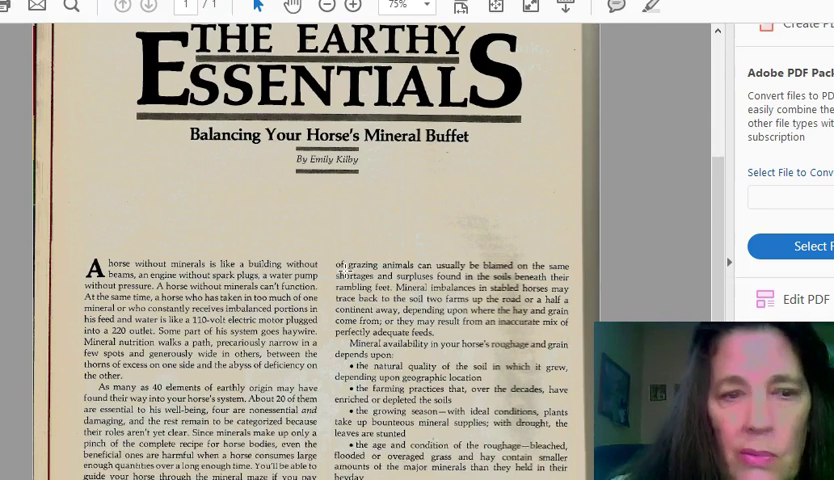
Scroll down so the article's opening two text columns fill the view
{"action": "scroll", "scroll_direction": "down", "scroll_amount": 3}
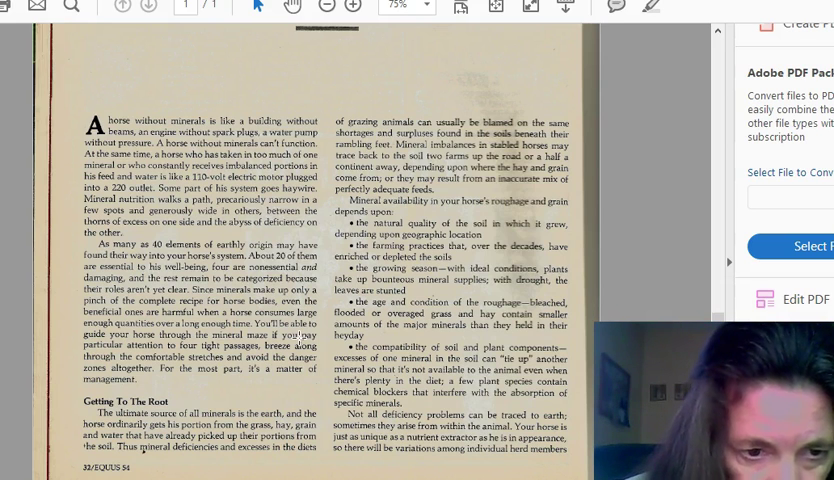
{"action": "left_click", "coordinate": [300, 337]}
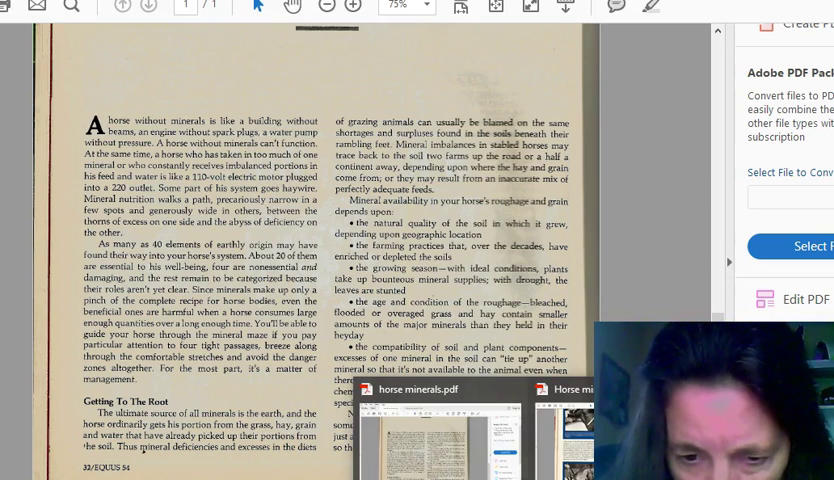
Scroll down to the horse photos on goiter and big head and Four Precarious Passages
{"action": "scroll", "scroll_direction": "down", "scroll_amount": 3}
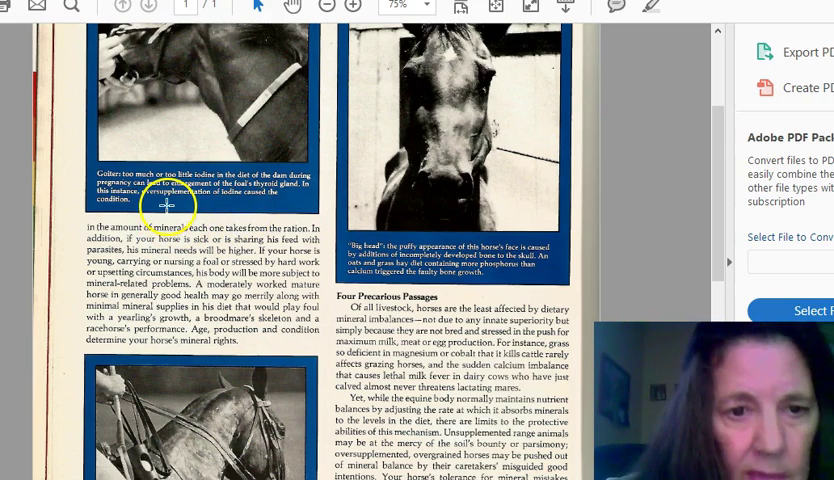
{"action": "mouse_move", "coordinate": [183, 112]}
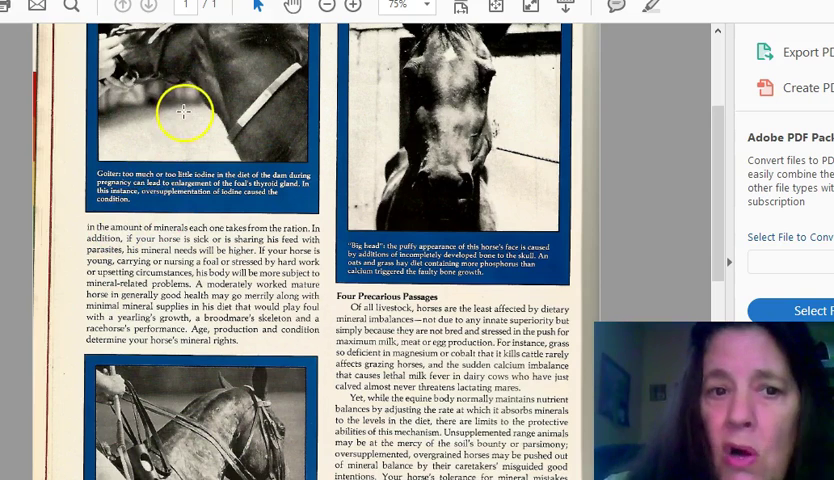
Scroll down to reveal more Four Precarious Passages text and the bridled horse photo
{"action": "scroll", "scroll_direction": "down", "scroll_amount": 3}
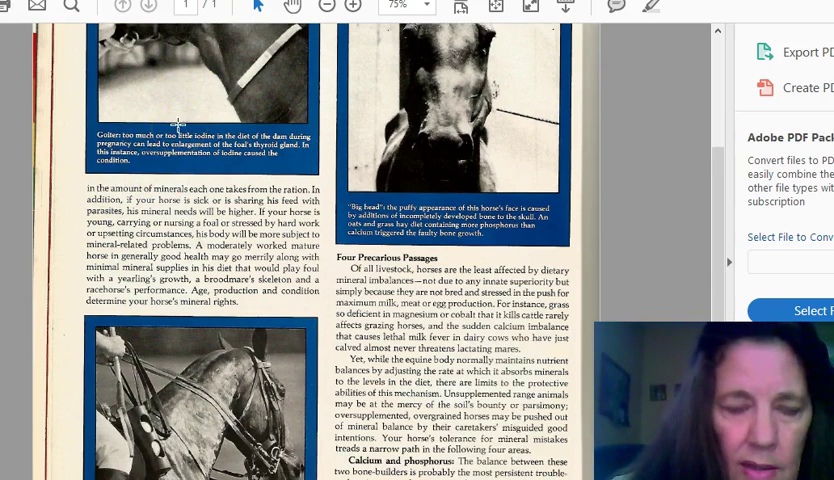
{"action": "scroll", "scroll_direction": "down", "scroll_amount": 3}
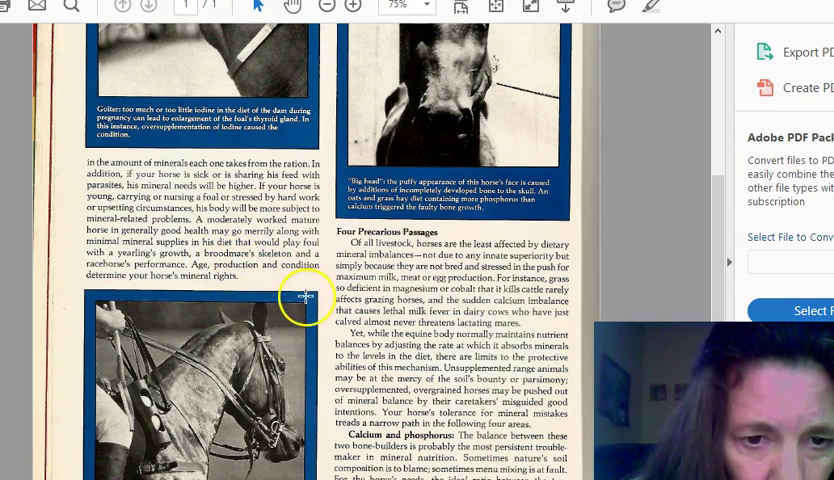
Scroll down to the Calcium and phosphorus paragraph beside the electrolyte loss caption
{"action": "scroll", "scroll_direction": "down", "scroll_amount": 3}
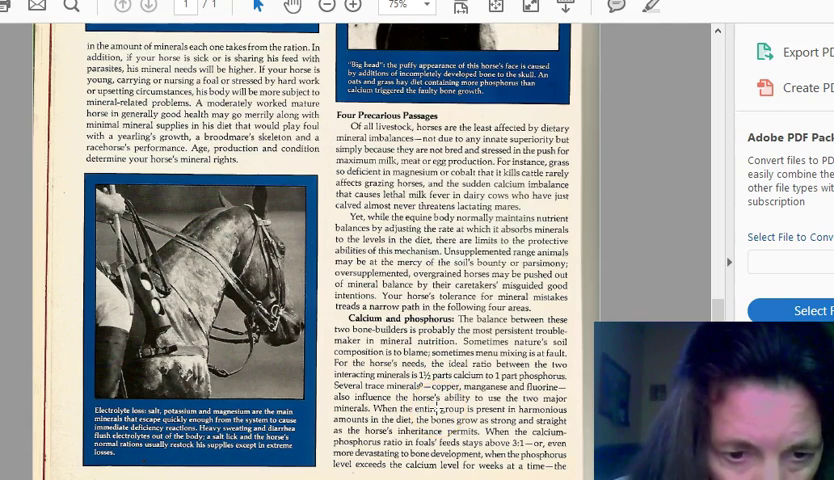
{"action": "scroll", "scroll_direction": "down", "scroll_amount": 3}
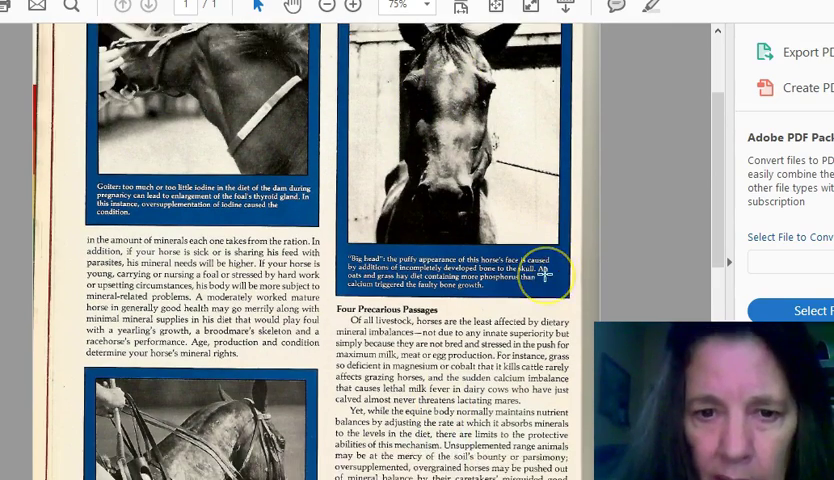
{"action": "scroll", "scroll_direction": "down", "scroll_amount": 3}
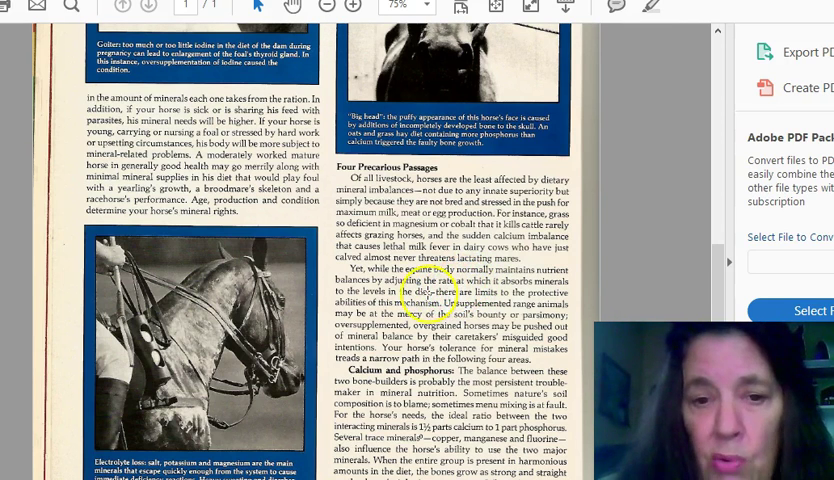
{"action": "scroll", "scroll_direction": "down", "scroll_amount": 3}
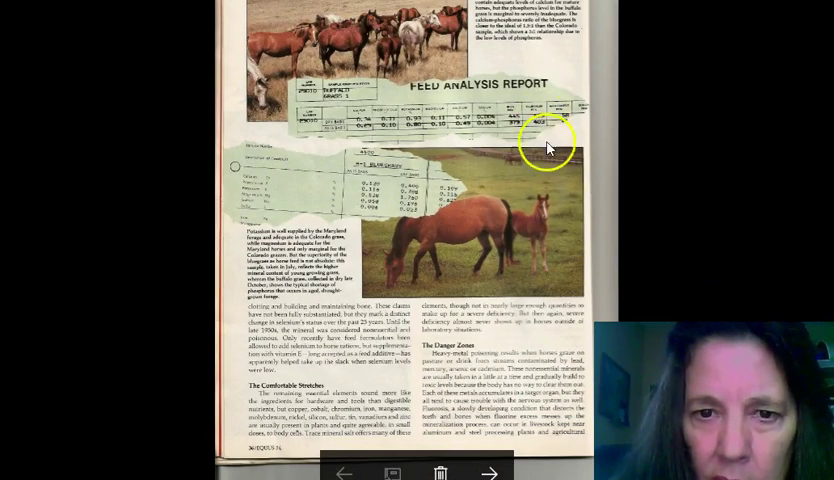
{"action": "mouse_move", "coordinate": [620, 25]}
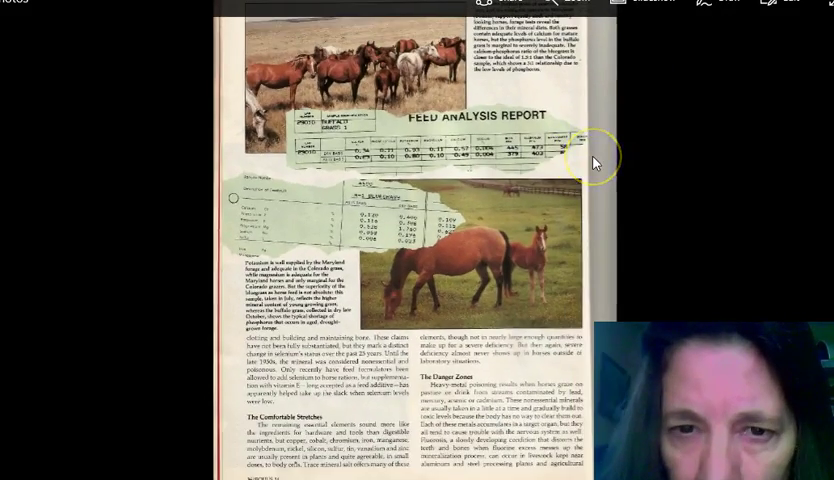
Scroll down page 36 to The Danger Zones section on heavy-metal poisoning
{"action": "scroll", "scroll_direction": "down", "scroll_amount": 3}
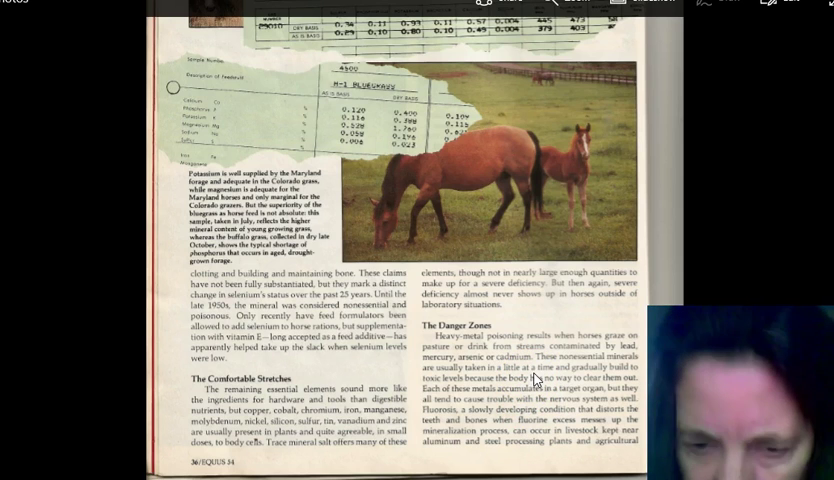
{"action": "left_click", "coordinate": [530, 425]}
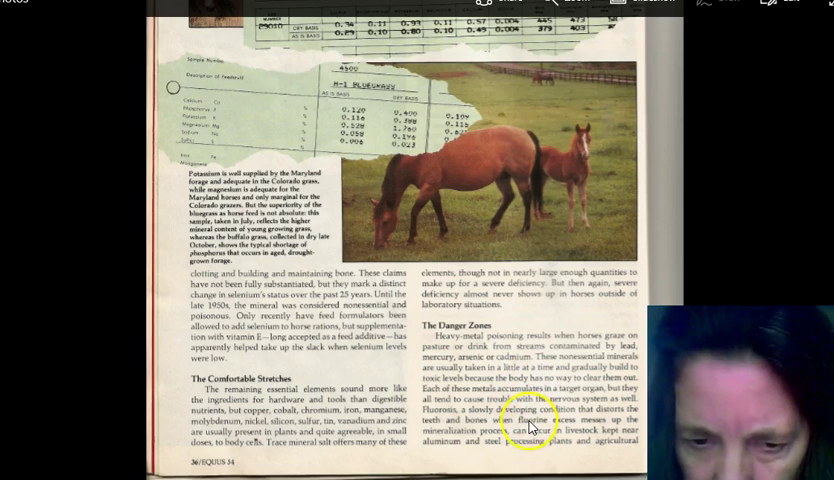
{"action": "scroll", "scroll_direction": "down", "scroll_amount": 3}
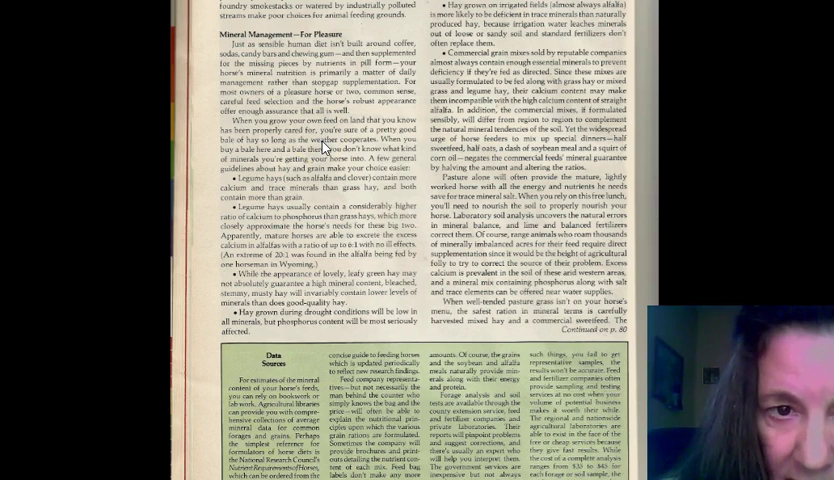
{"action": "mouse_move", "coordinate": [326, 150]}
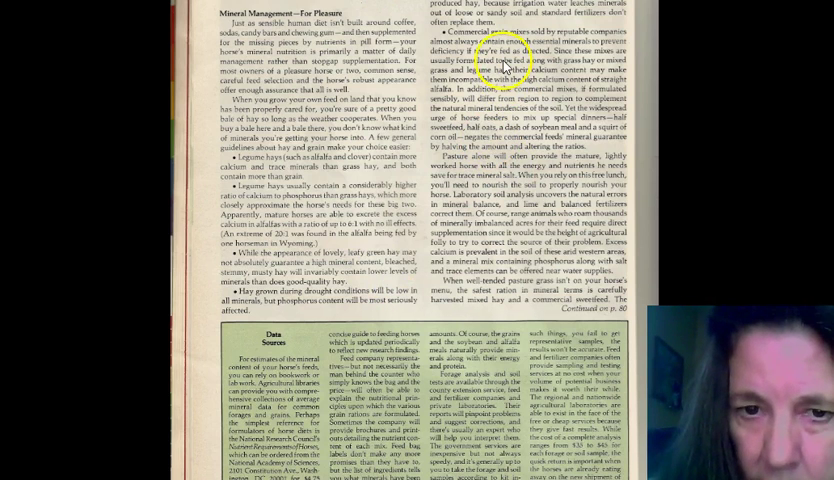
Scroll page 38 down toward the Data Sources box below Mineral Management—For Pleasure
{"action": "scroll", "scroll_direction": "down", "scroll_amount": 3}
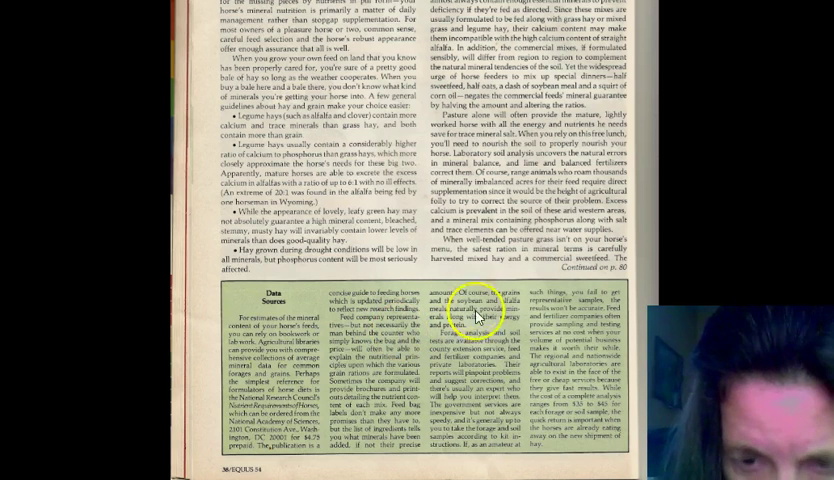
Scroll down so the Data Sources box at the bottom of page 38 is fully visible
{"action": "scroll", "scroll_direction": "down", "scroll_amount": 3}
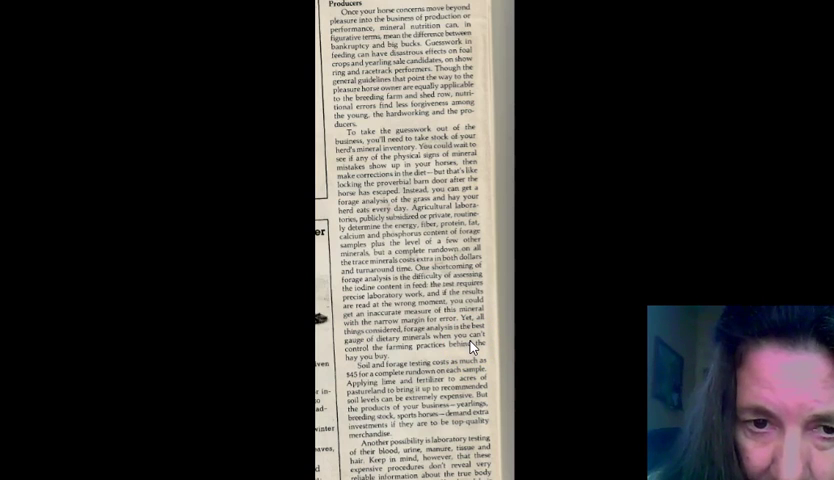
{"action": "mouse_move", "coordinate": [470, 327]}
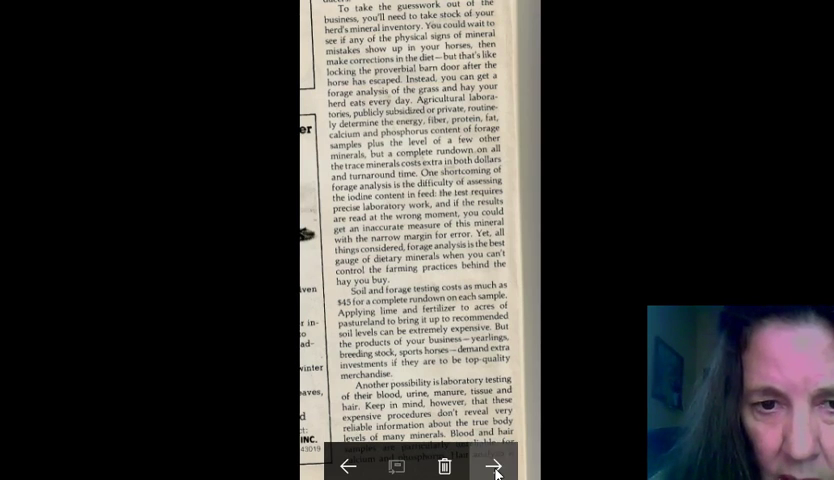
Advance to the next scanned page with the narrow Producers forage-analysis column
{"action": "left_click", "coordinate": [492, 466]}
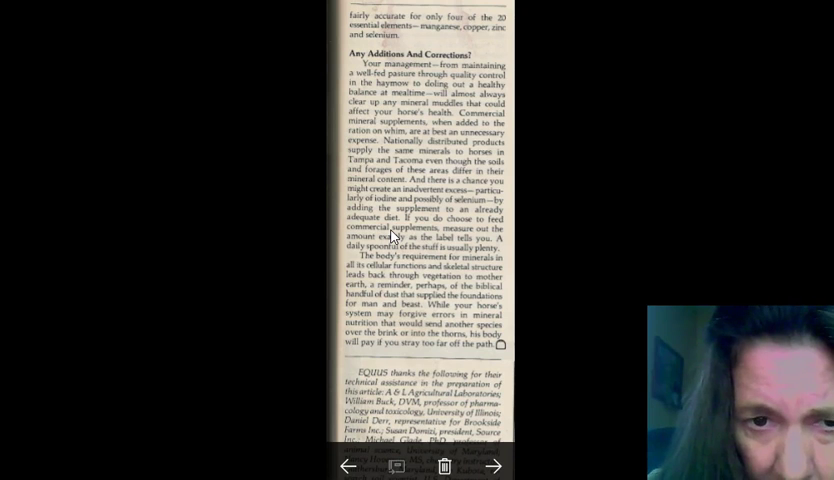
{"action": "left_click", "coordinate": [398, 222]}
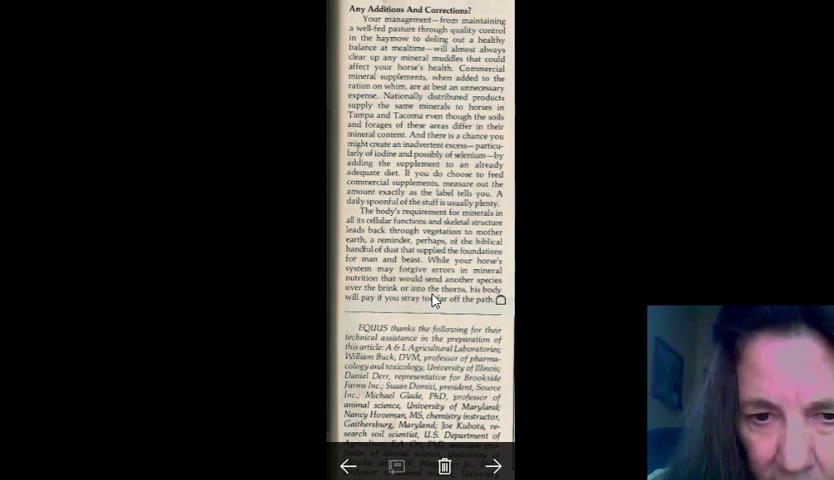
{"action": "mouse_move", "coordinate": [432, 305]}
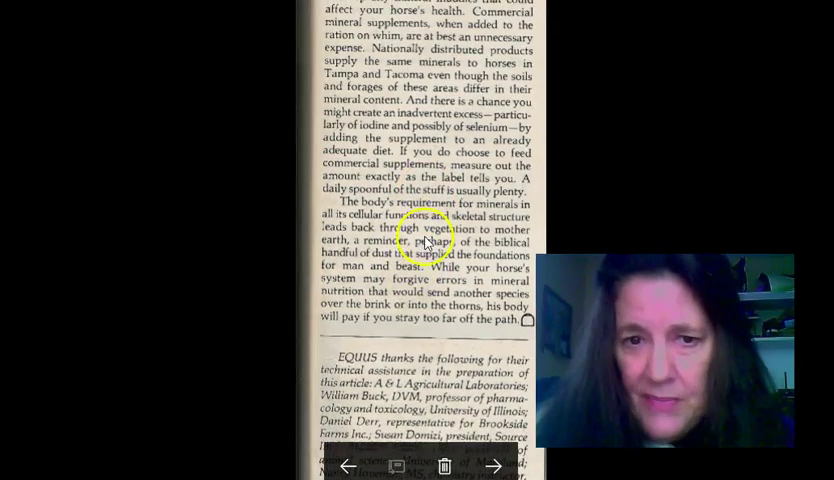
{"action": "scroll", "scroll_direction": "down", "scroll_amount": 3}
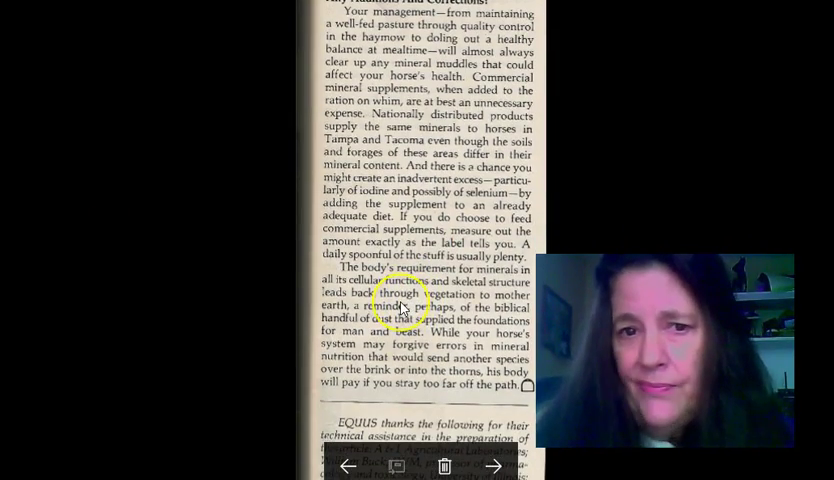